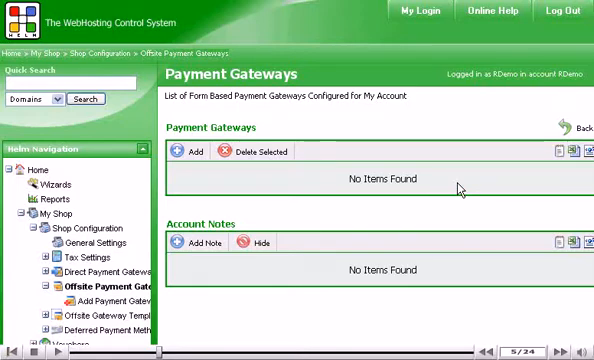
Add a new offsite payment gateway, bringing up the form with the PayPal (Standard) template
left_click(192, 152)
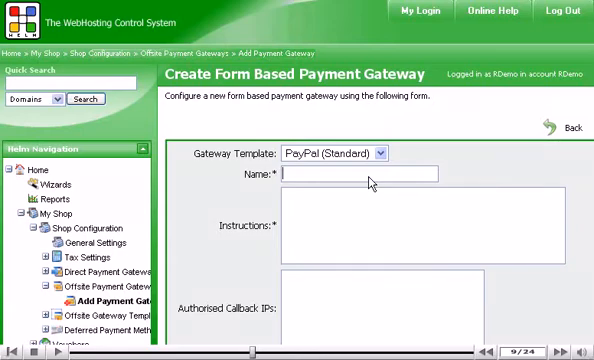
type("Pay with PayPal")
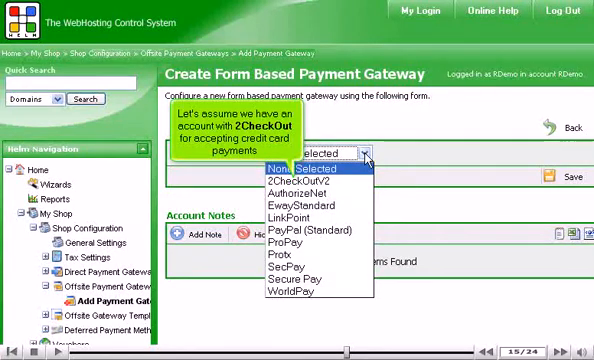
Base the gateway on 2CheckOutV2, name it 'Pay by Credit Card' with Visa or MasterCard instructions
left_click(300, 180)
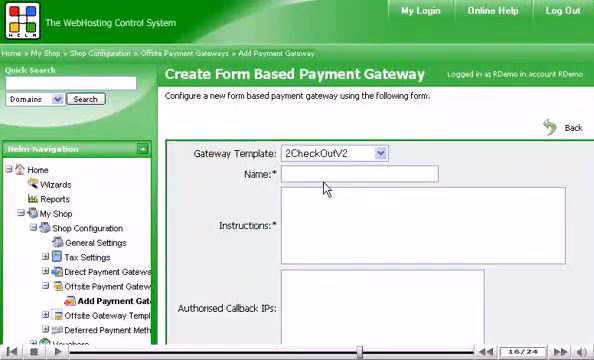
type("Pay by Credit Card")
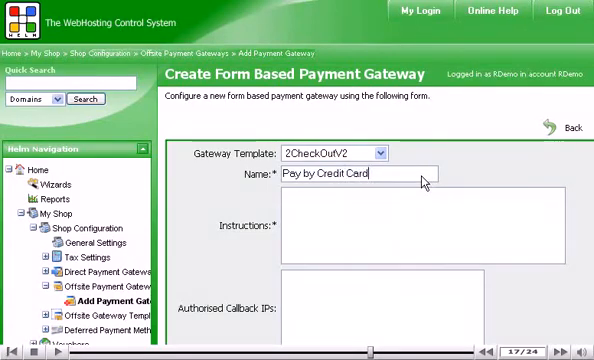
type("We accept Visa o")
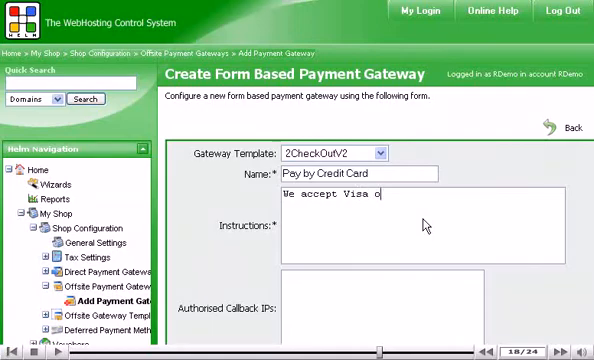
type("r MasterCard")
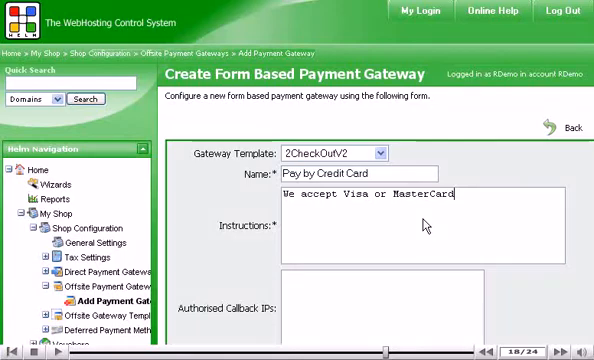
Enter 99999 as the Merchant ID
scroll("down", 3)
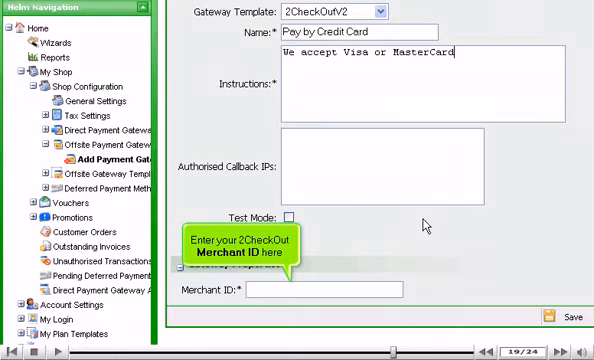
type("9")
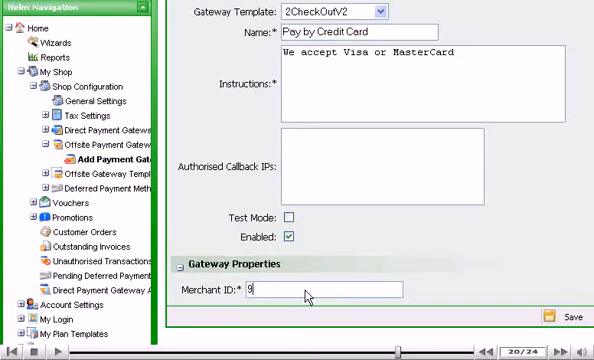
type("99999")
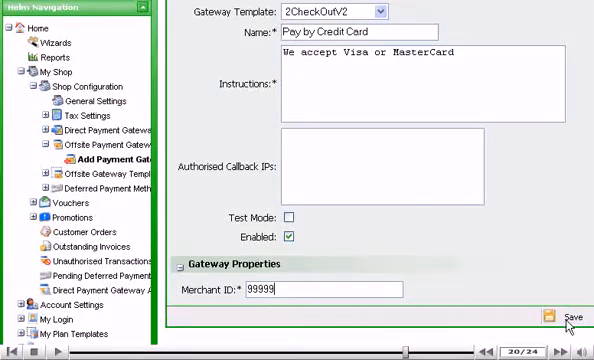
Save the credit card gateway and go back to the control panel's Main Menu
left_click(564, 316)
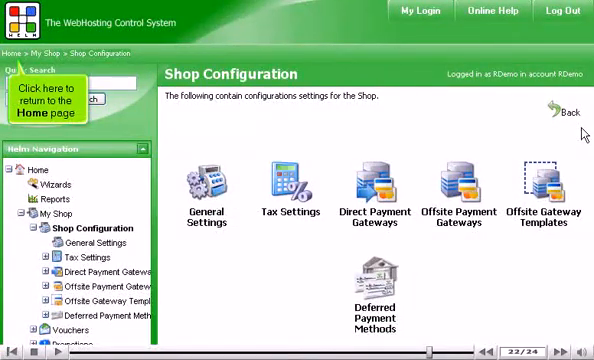
left_click(12, 52)
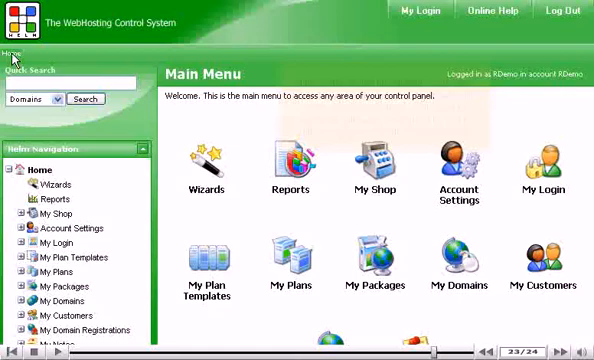